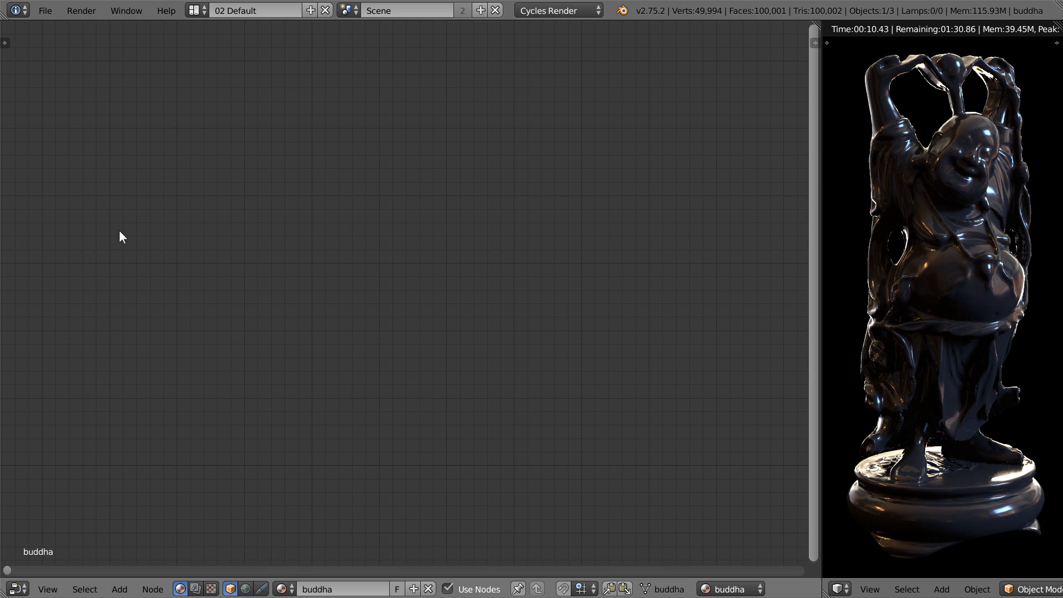
Add a Geometry node and feed its Normal into a clamped Mix node at Fac 1.000
click(72, 168)
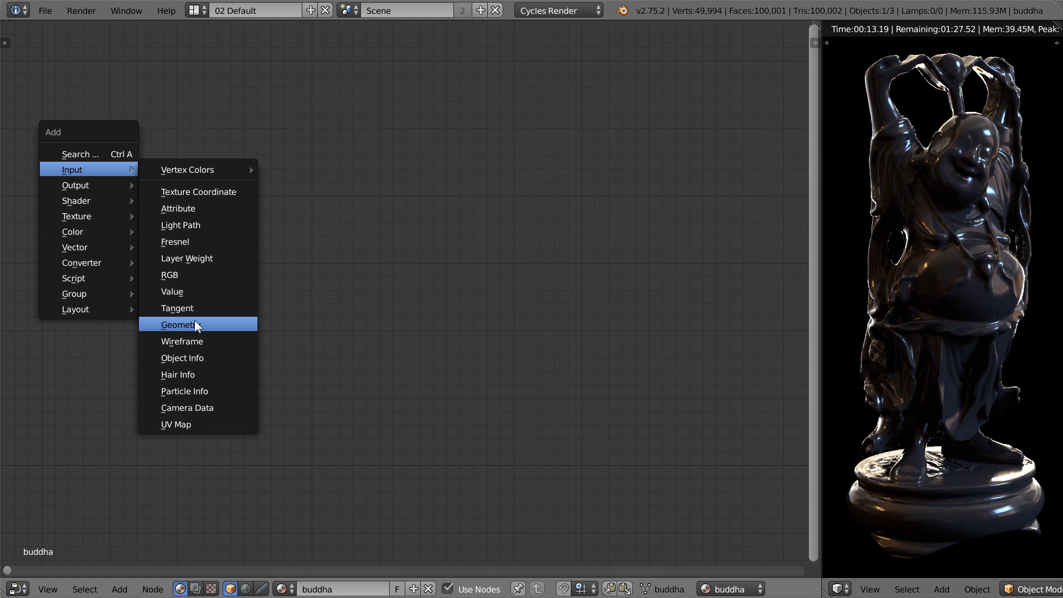
click(178, 324)
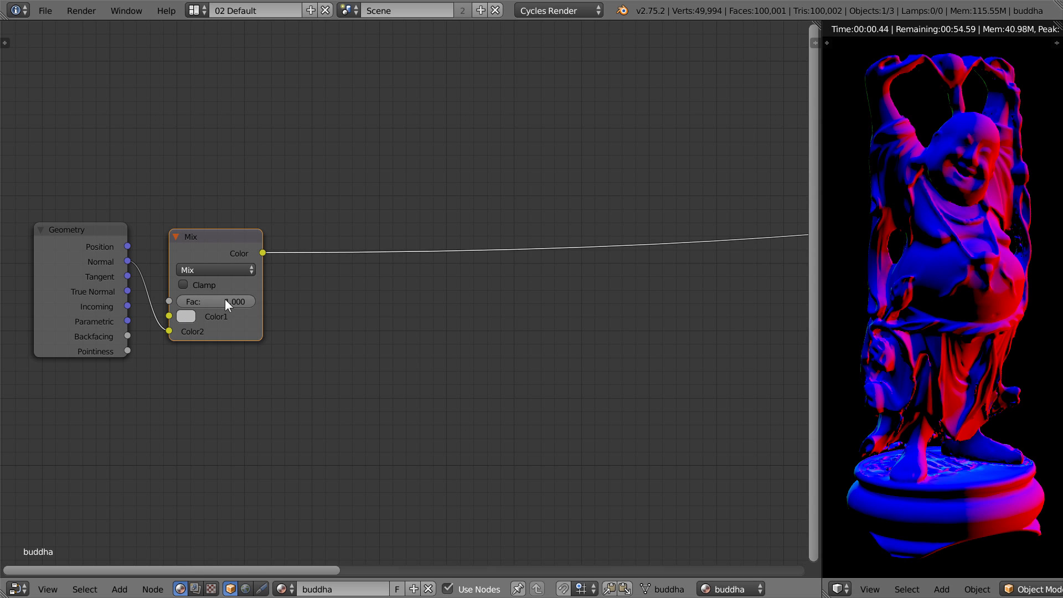
click(183, 285)
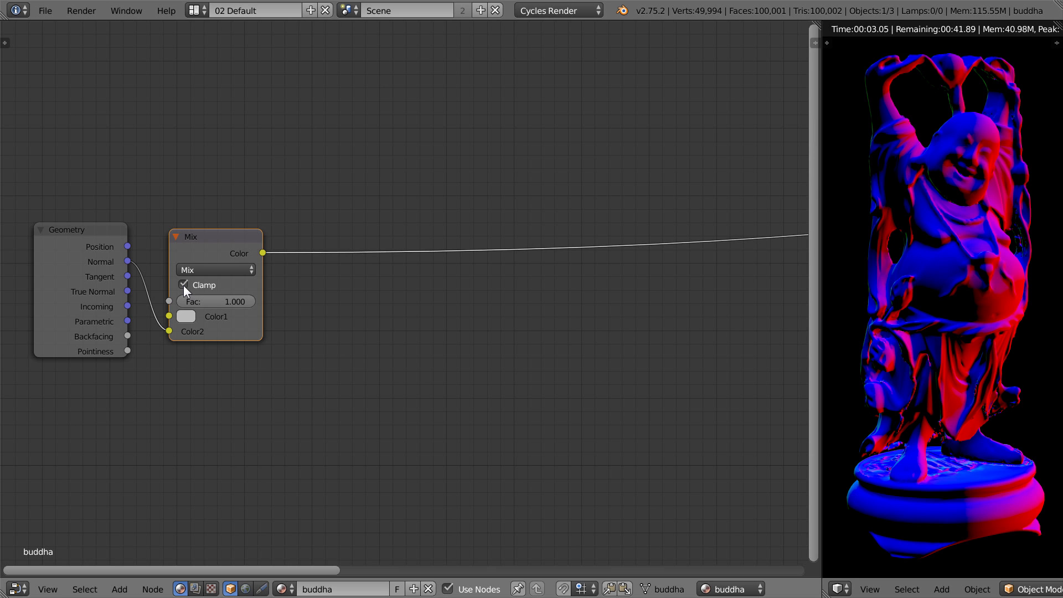
mouse_move(300, 271)
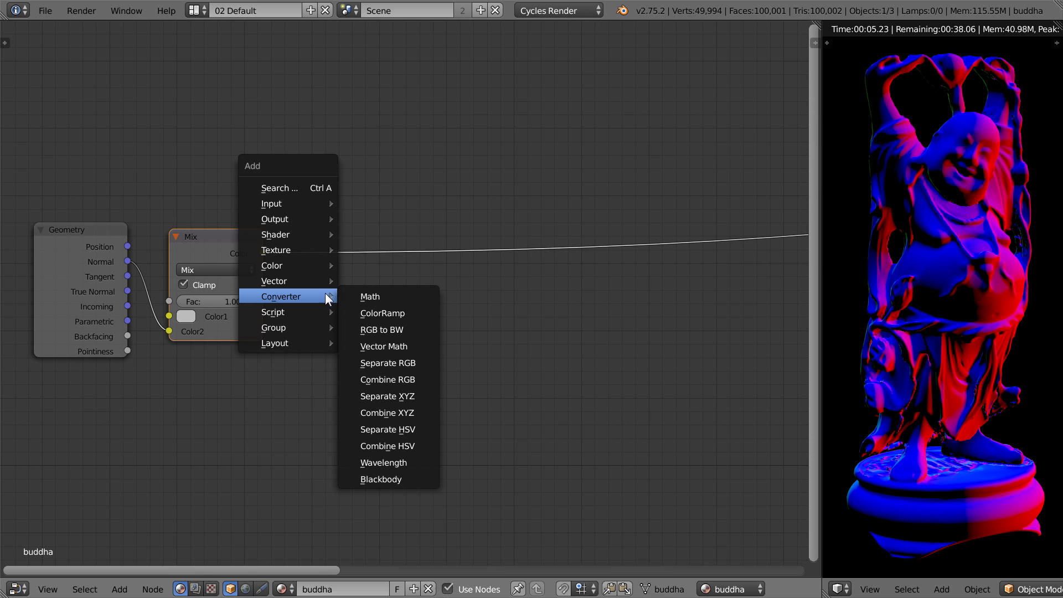
Add a Separate RGB node after the Mix and preview the blue channel as a mask
click(387, 363)
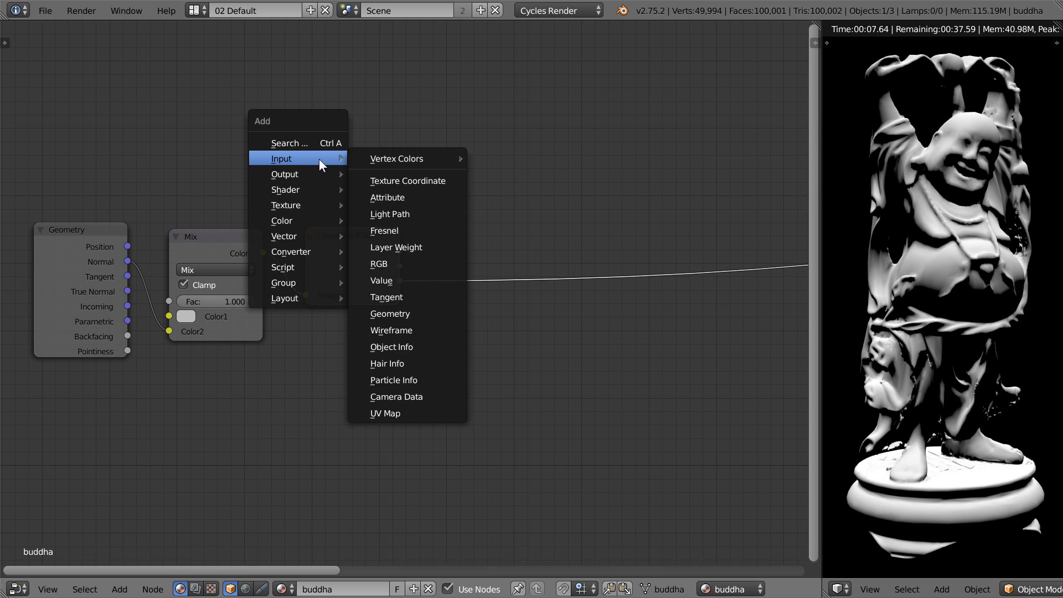
Add a Layer Weight node and mix its Facing output with the blue channel at 0.500
click(396, 247)
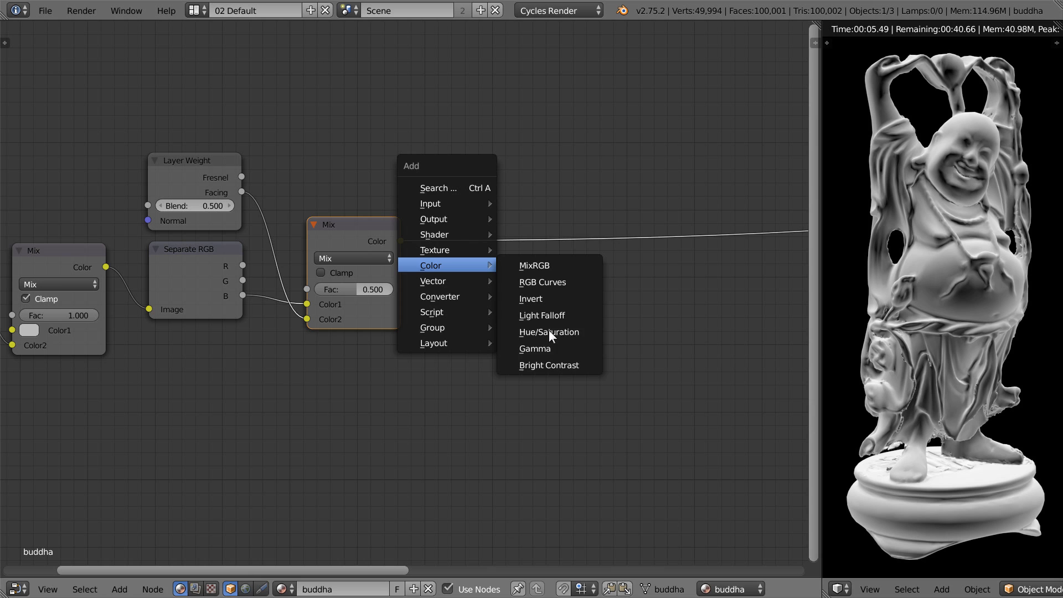
Add a Gamma node after the mask mix and set it to 2.2
click(533, 349)
text(2)
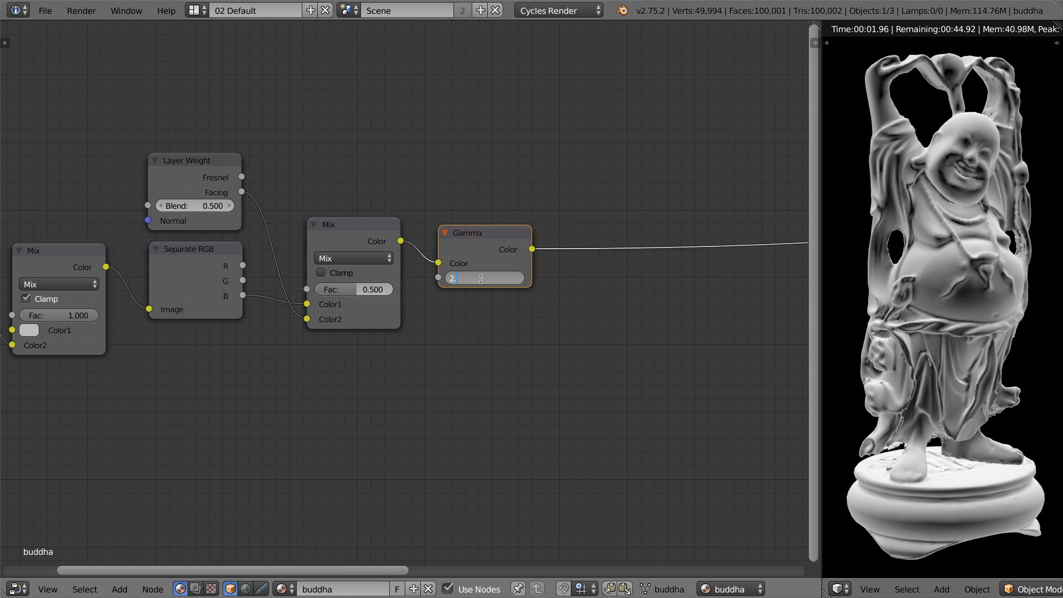
key(Return)
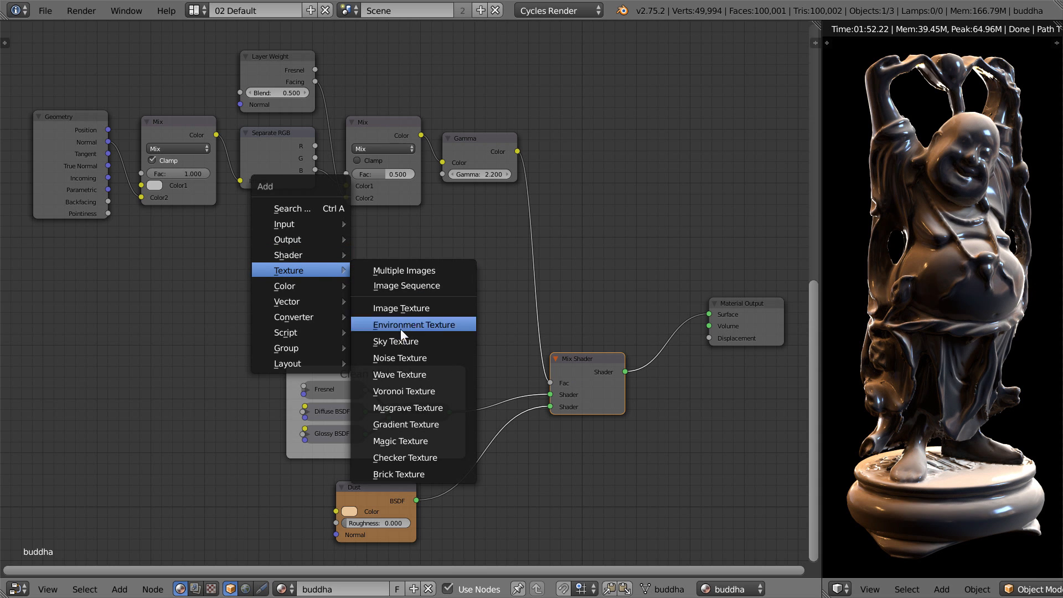
mouse_move(403, 357)
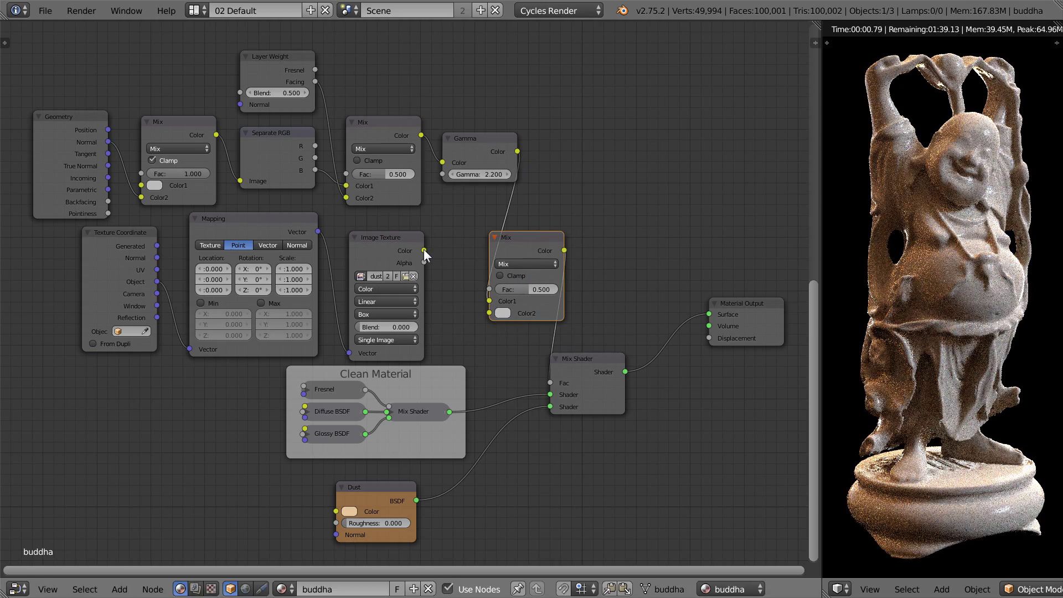
Blend the mapped dust image texture over the mask as Overlay at Fac 1
click(525, 263)
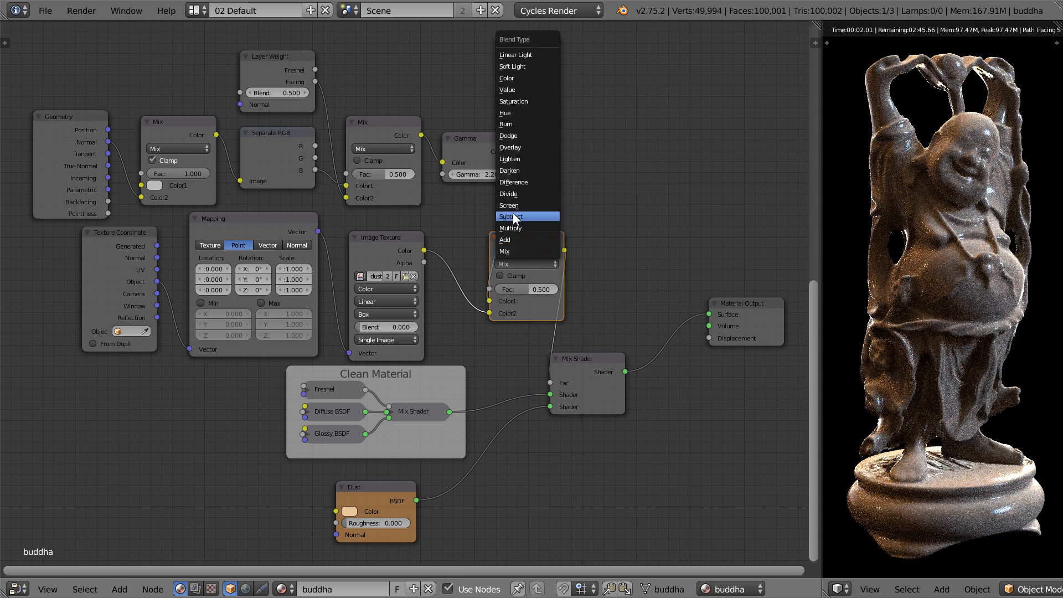
click(509, 148)
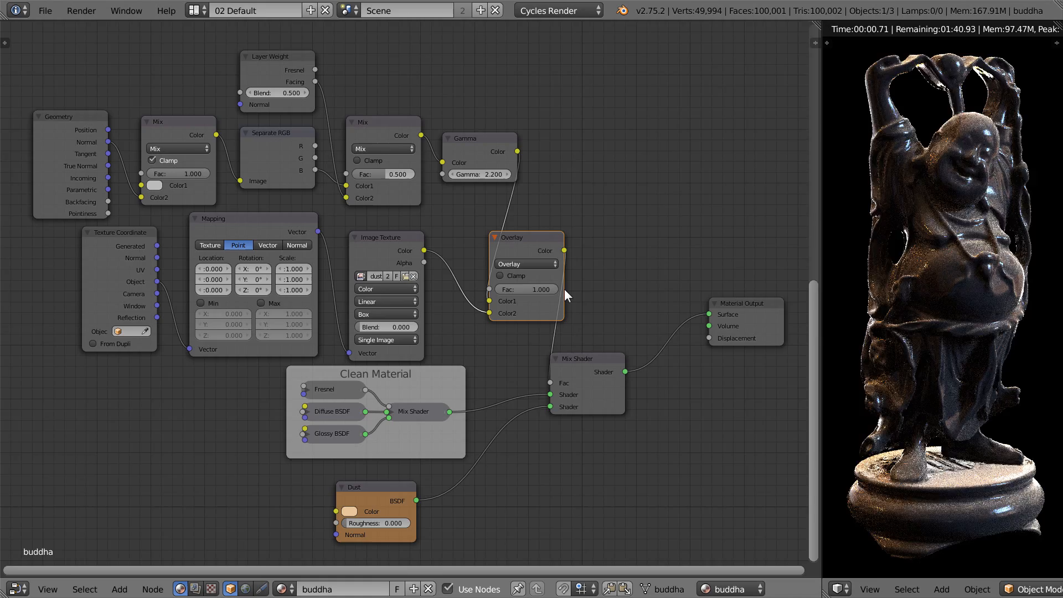